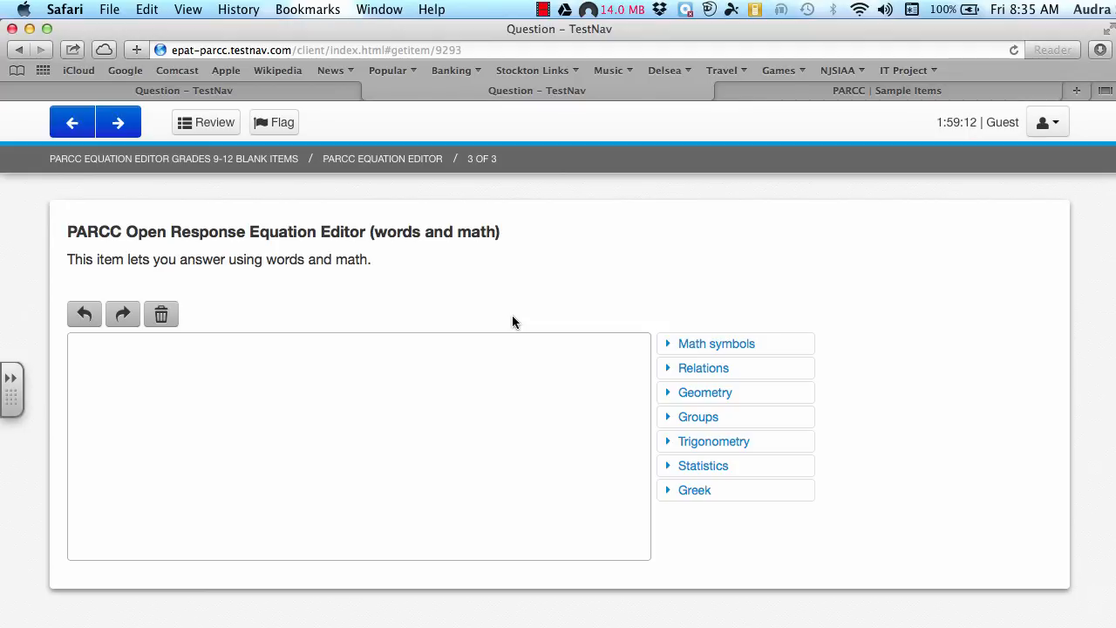
mouse_move(362, 377)
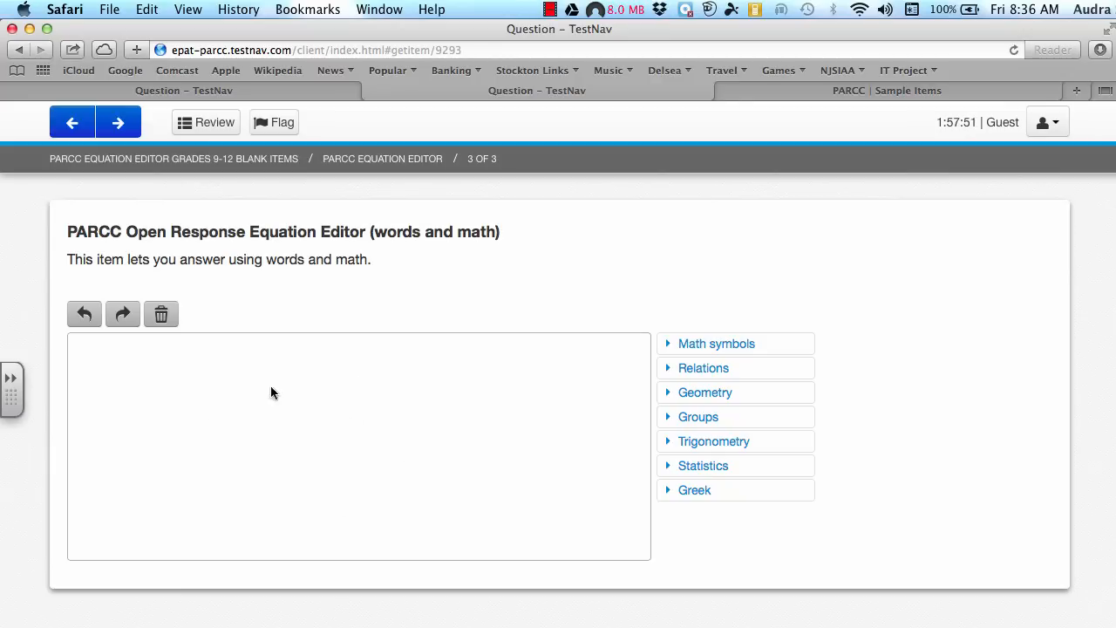
mouse_move(317, 471)
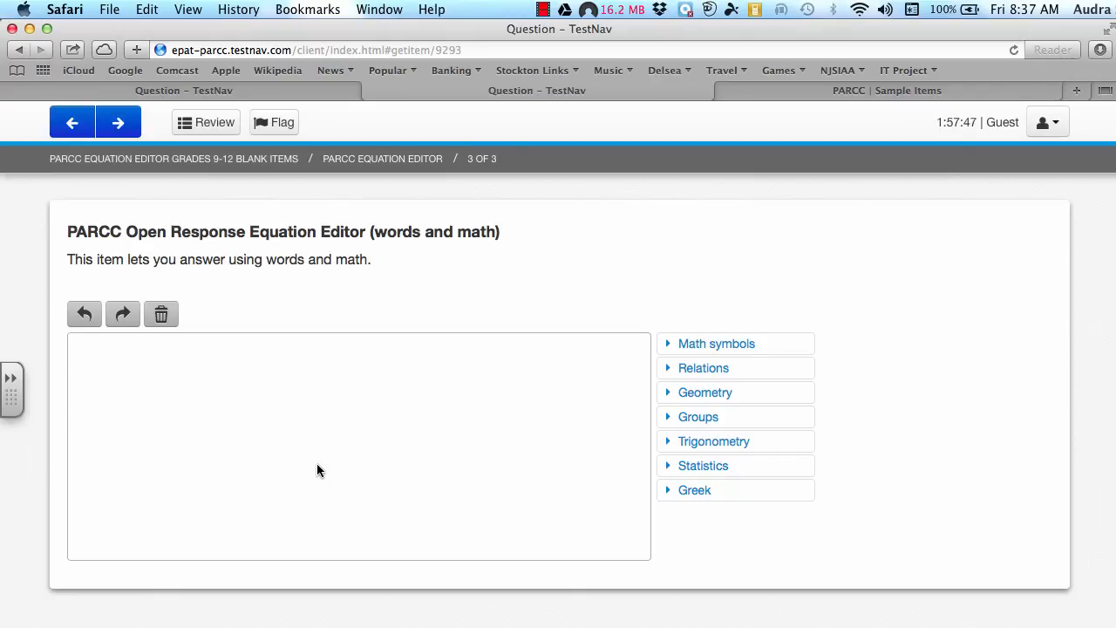
mouse_move(520, 368)
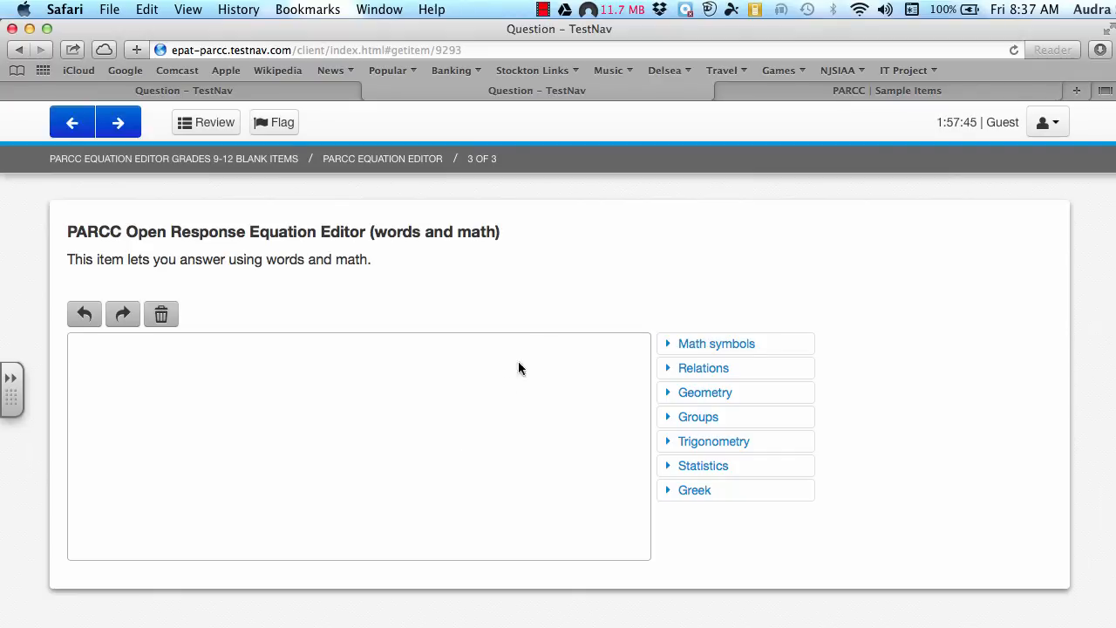
Place the cursor in the answer area to begin the prove statement and proof
click(715, 342)
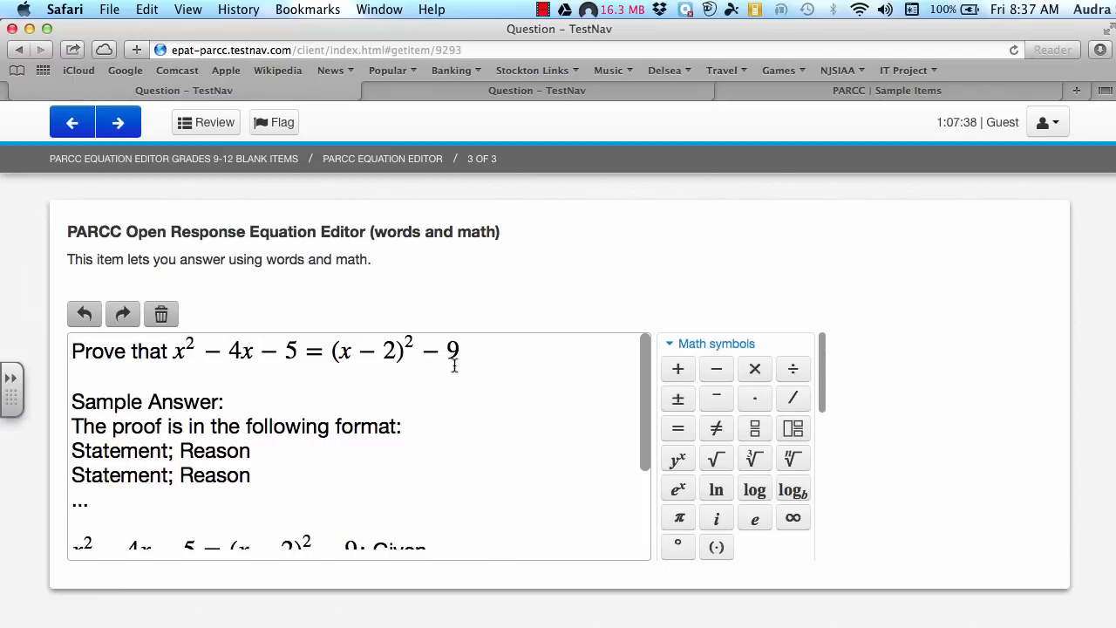
mouse_move(272, 401)
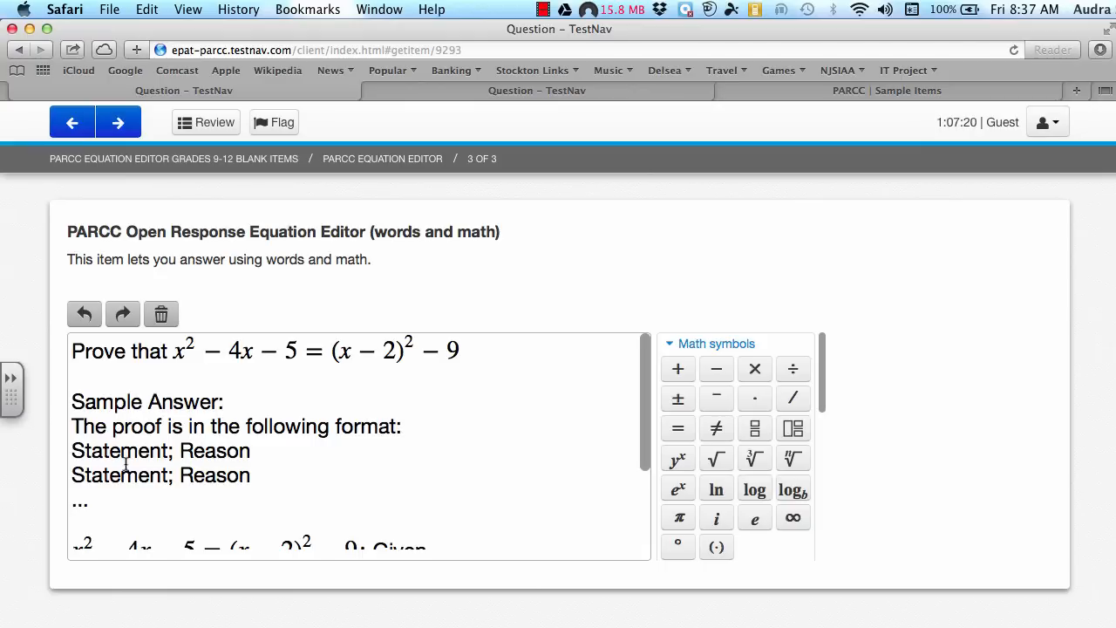
mouse_move(258, 460)
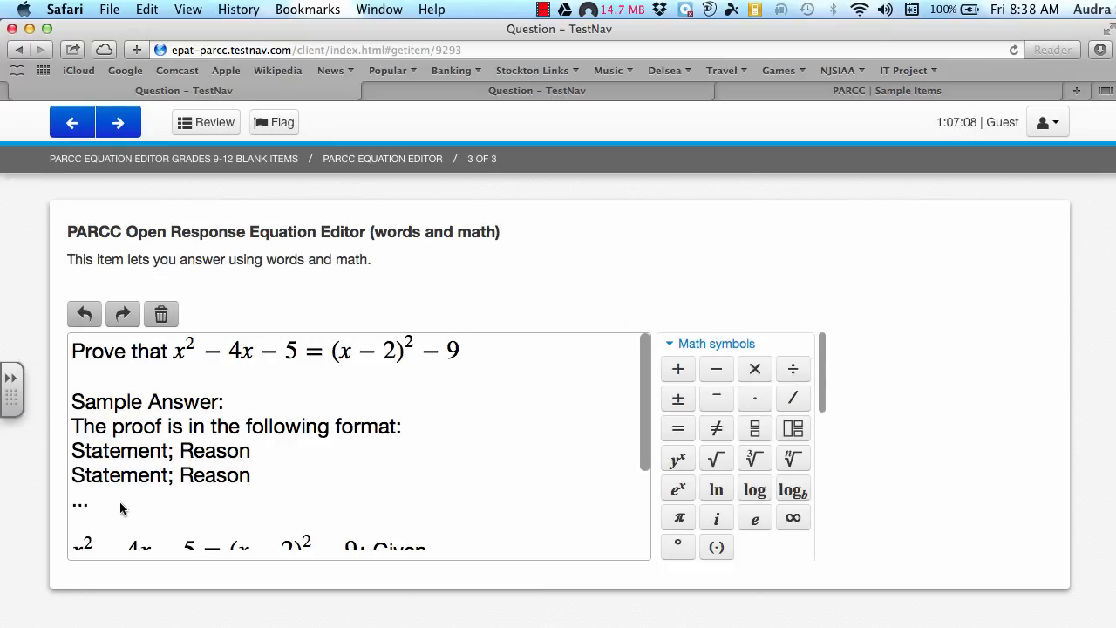
Scroll the answer down to show the Given through Combine Like Terms proof lines
scroll(down, 3)
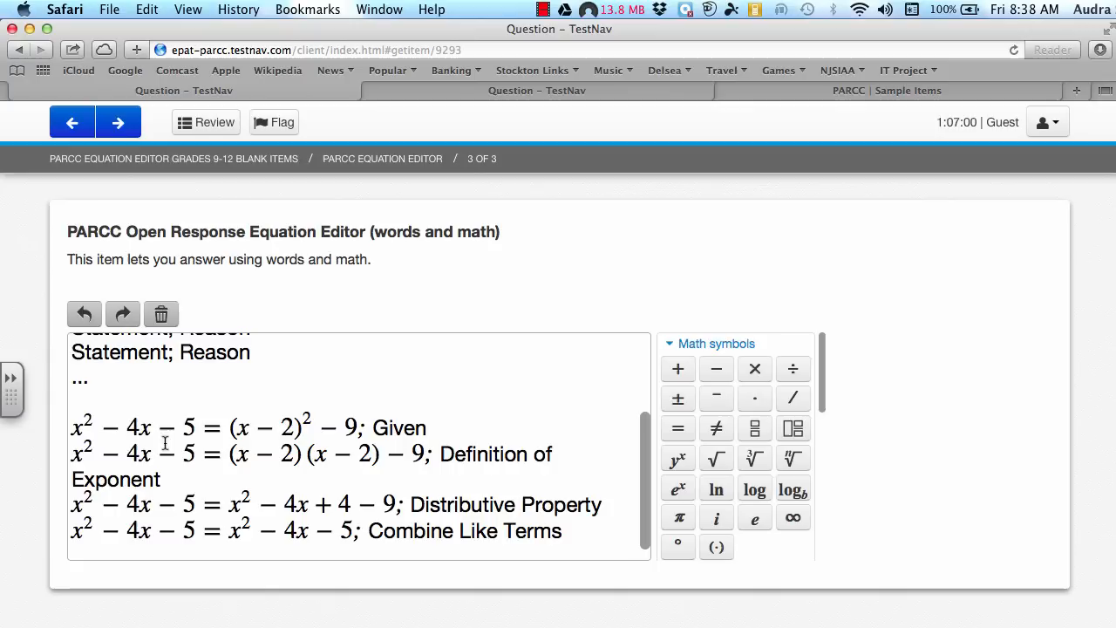
mouse_move(352, 462)
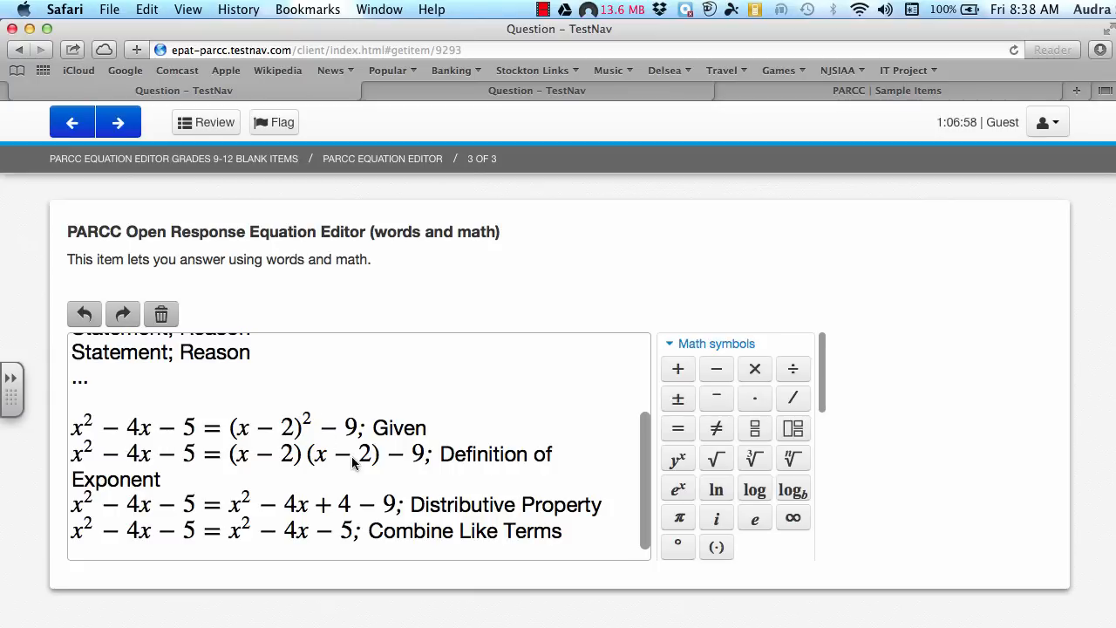
mouse_move(403, 481)
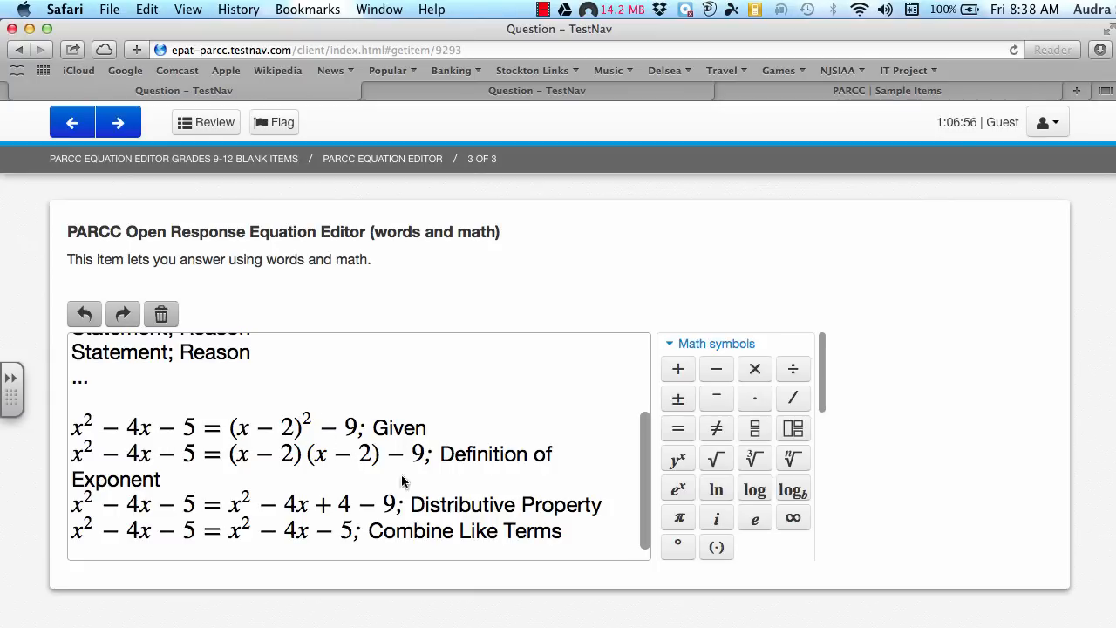
mouse_move(73, 512)
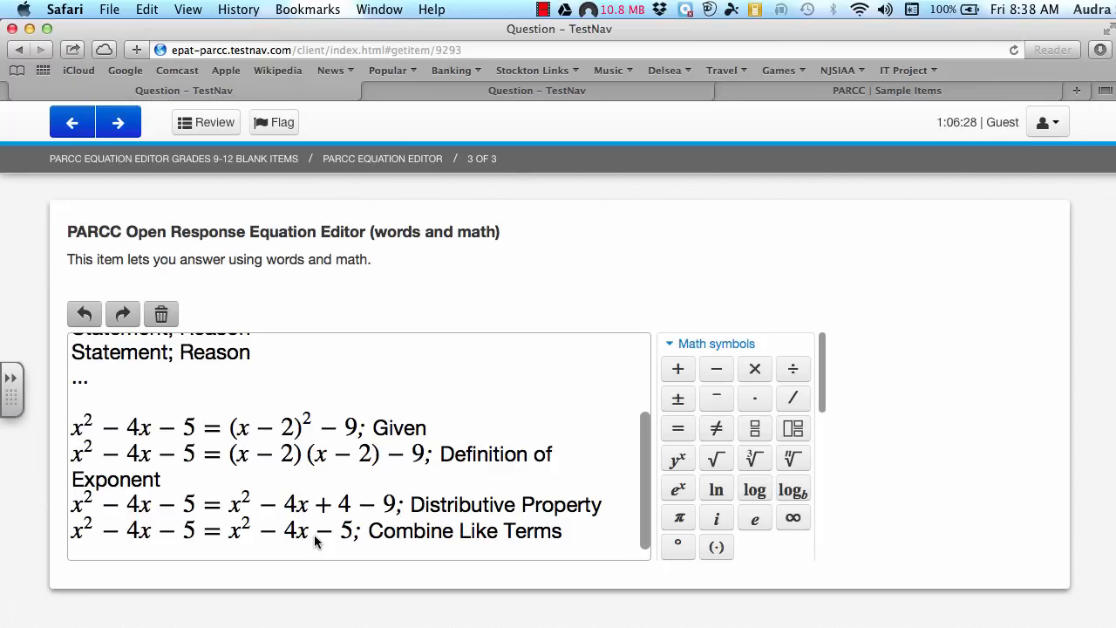
Scroll the answer back up to the prove statement and format note
scroll(up, 3)
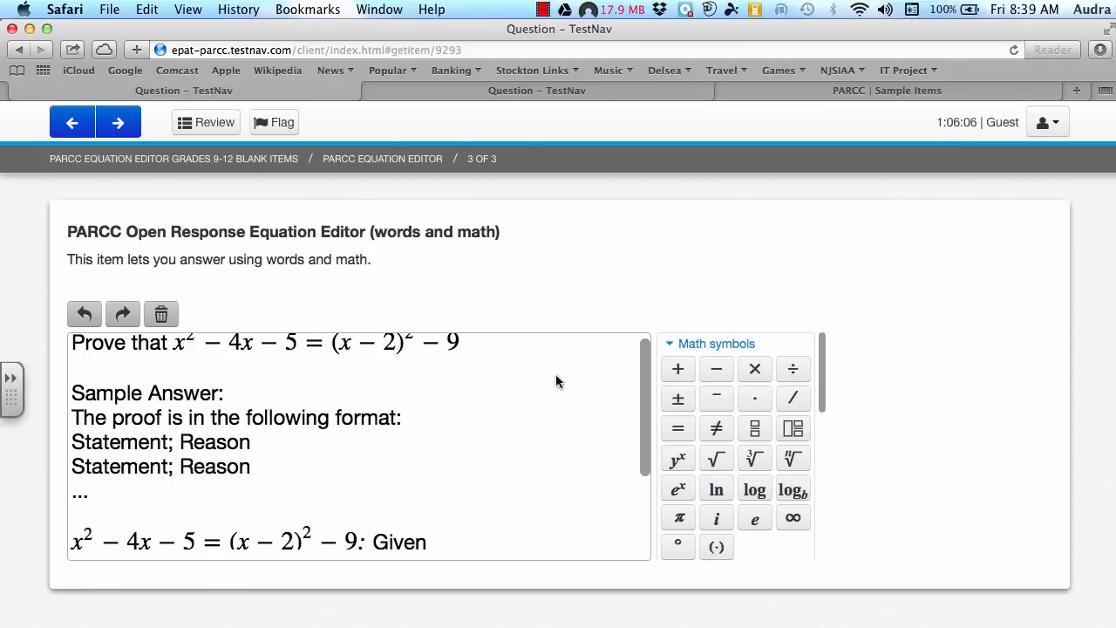
mouse_move(736, 509)
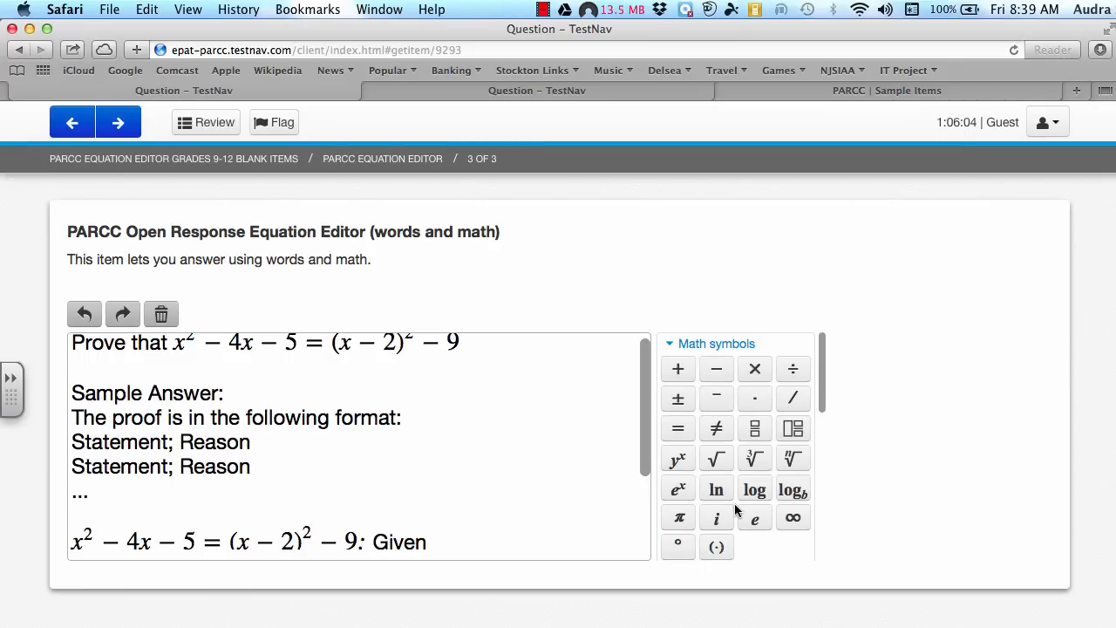
scroll(down, 3)
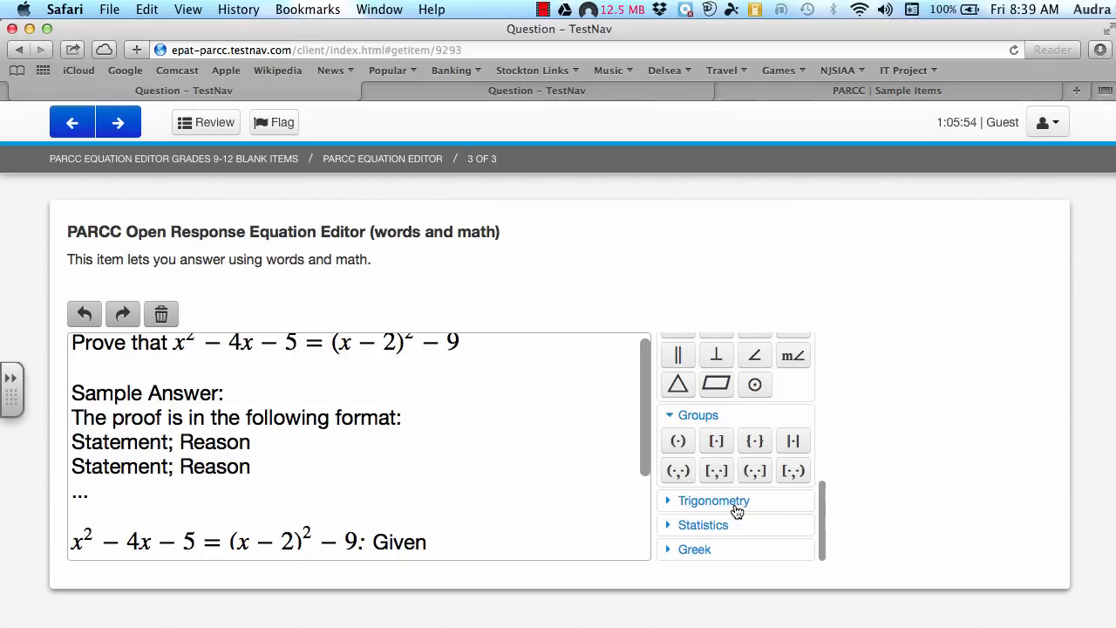
mouse_move(579, 461)
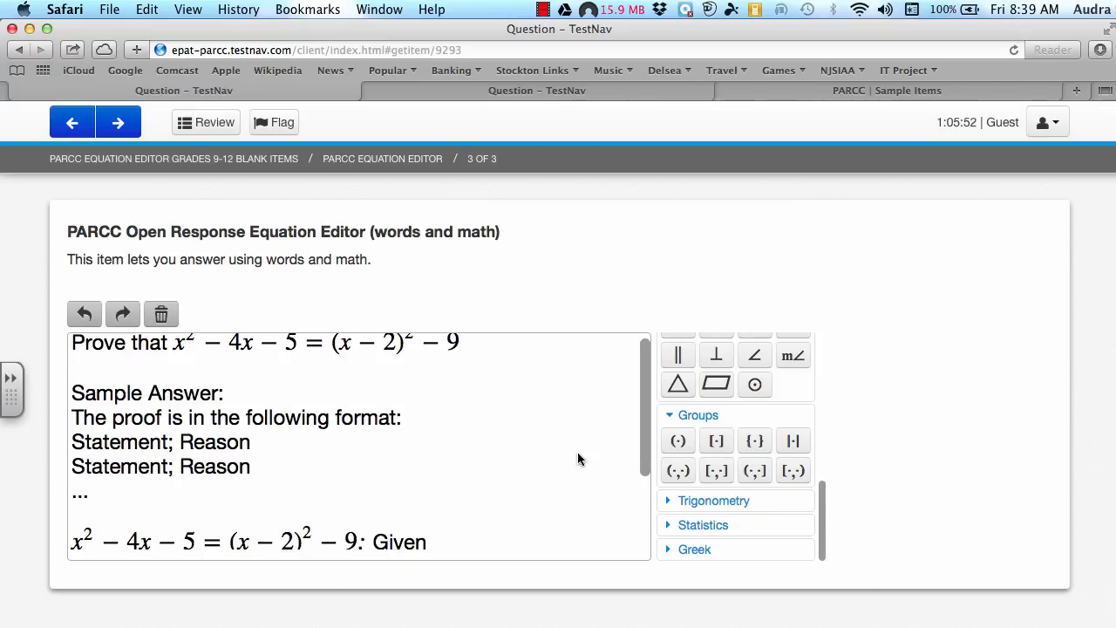